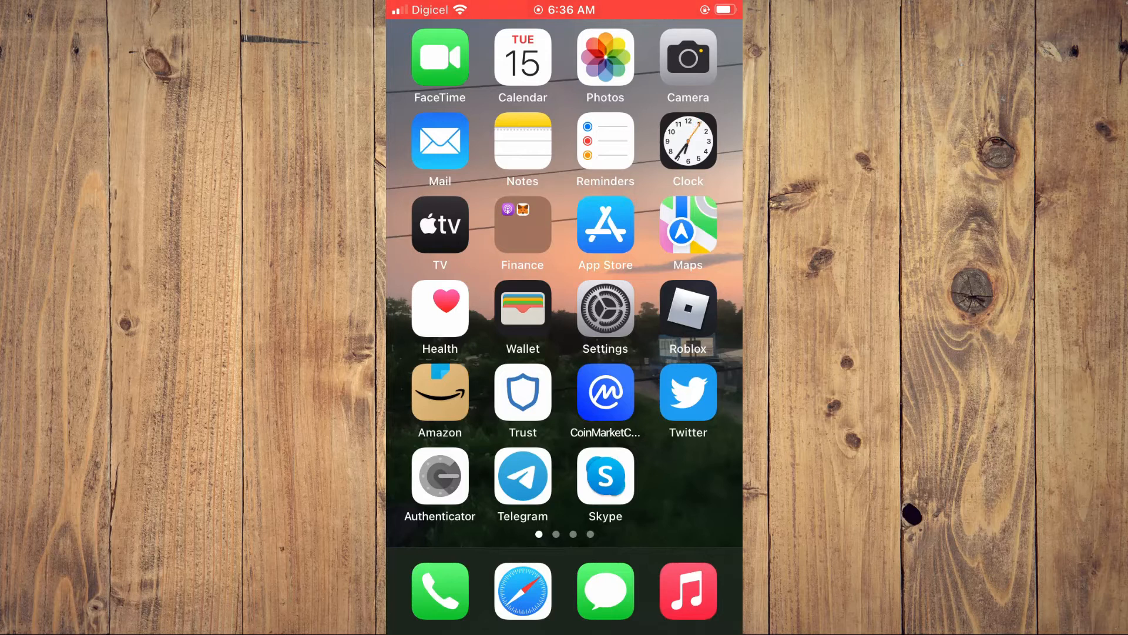
Step: Launch the Settings app from the Home Screen
click(605, 309)
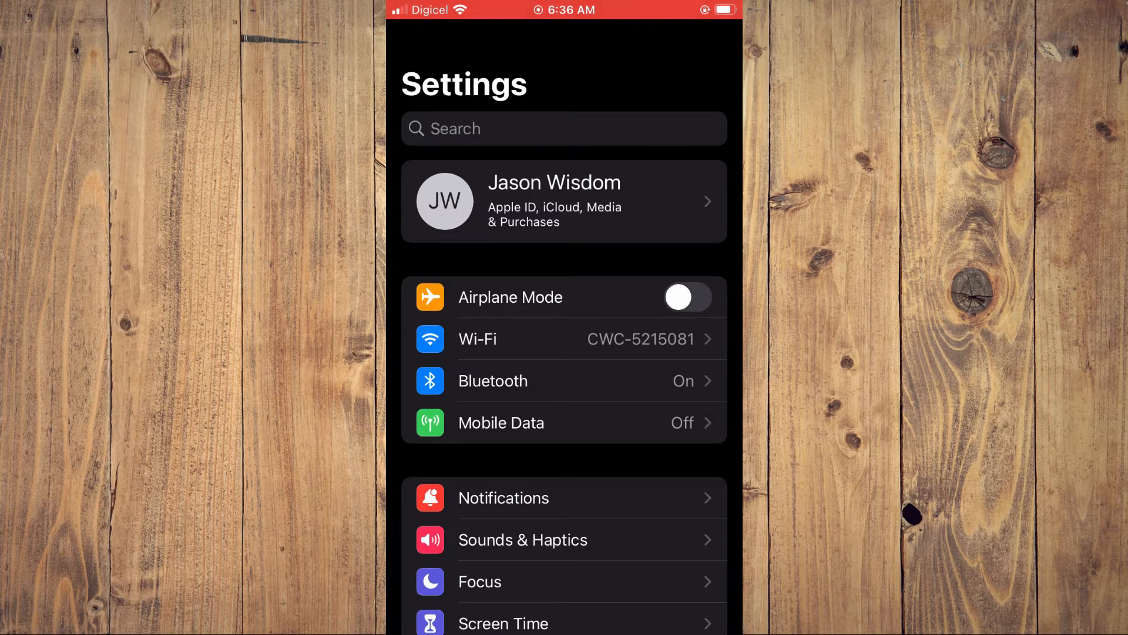
Step: Go from the Apple ID banner through iCloud to the Keychain page
click(563, 200)
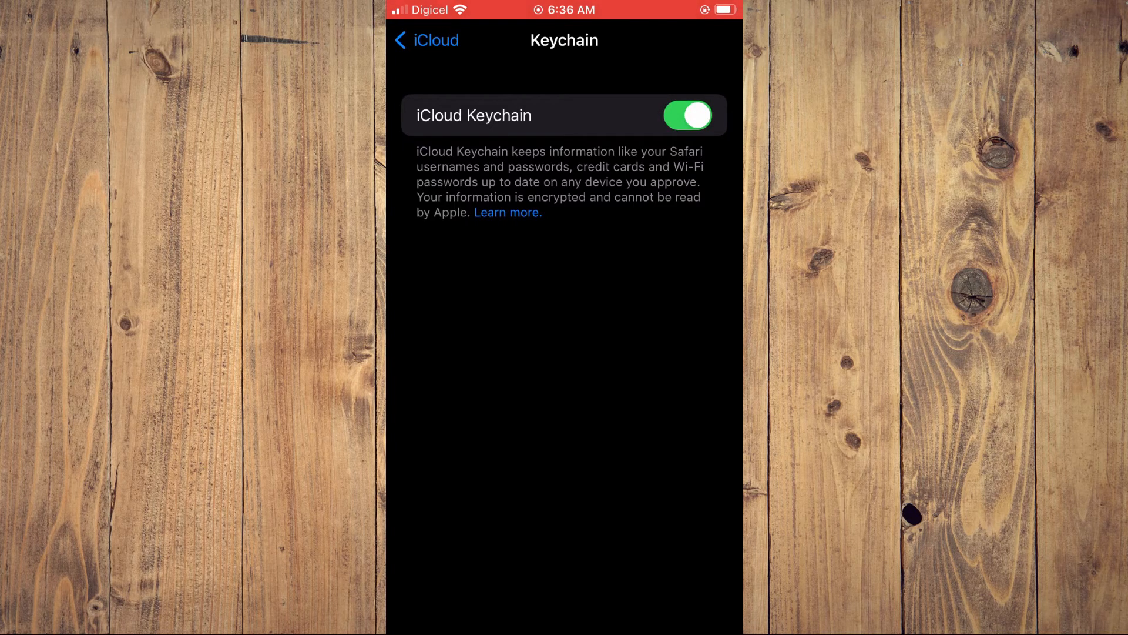
click(687, 115)
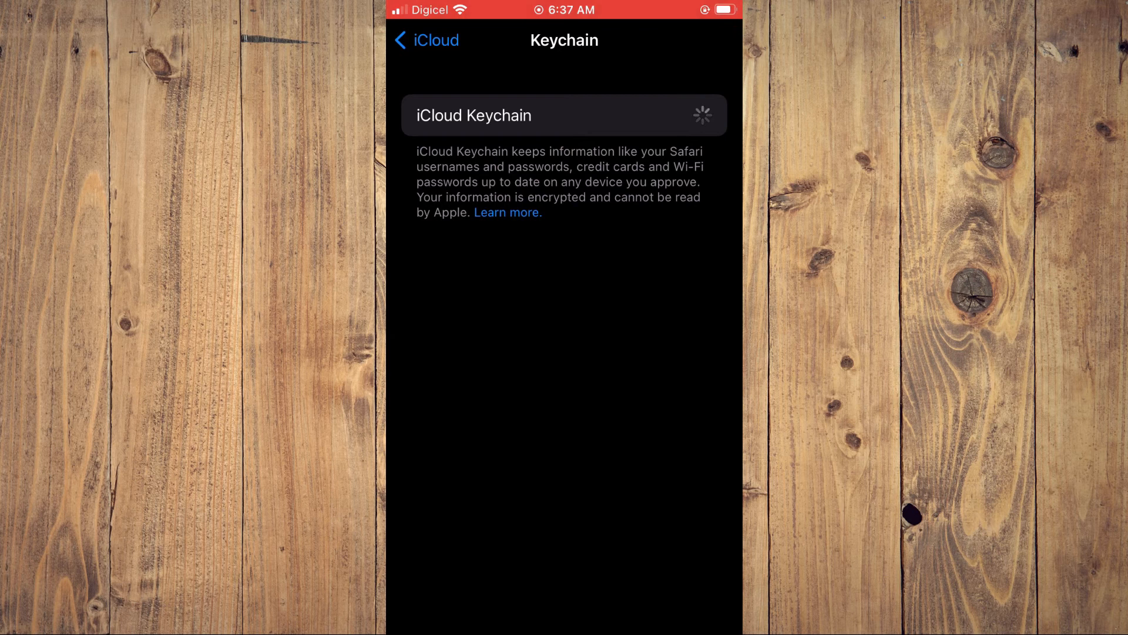
click(687, 115)
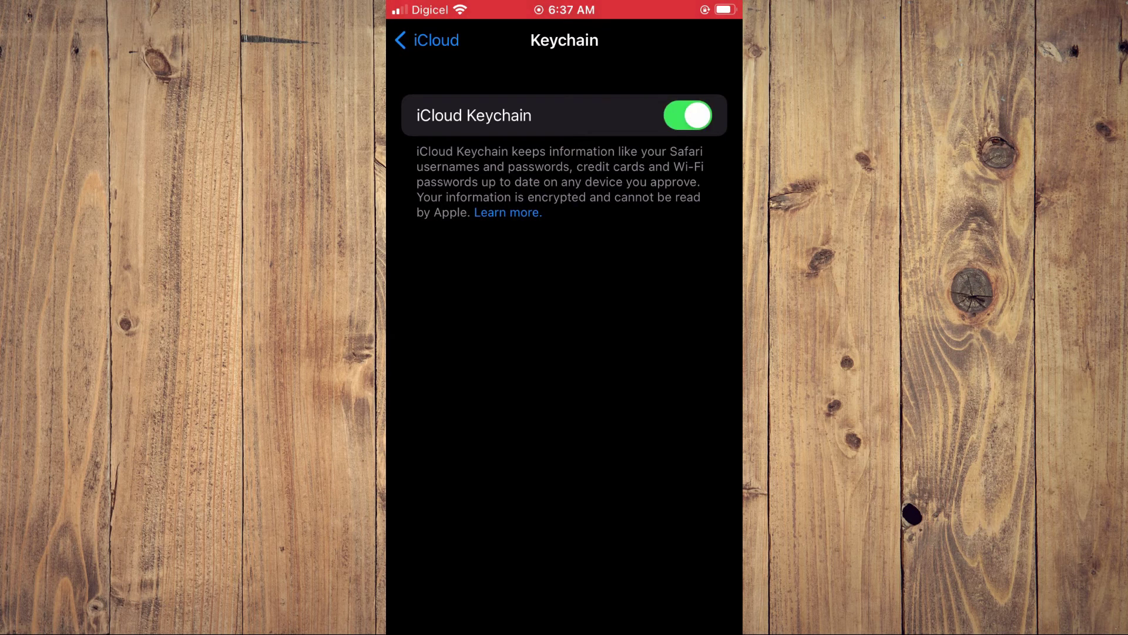